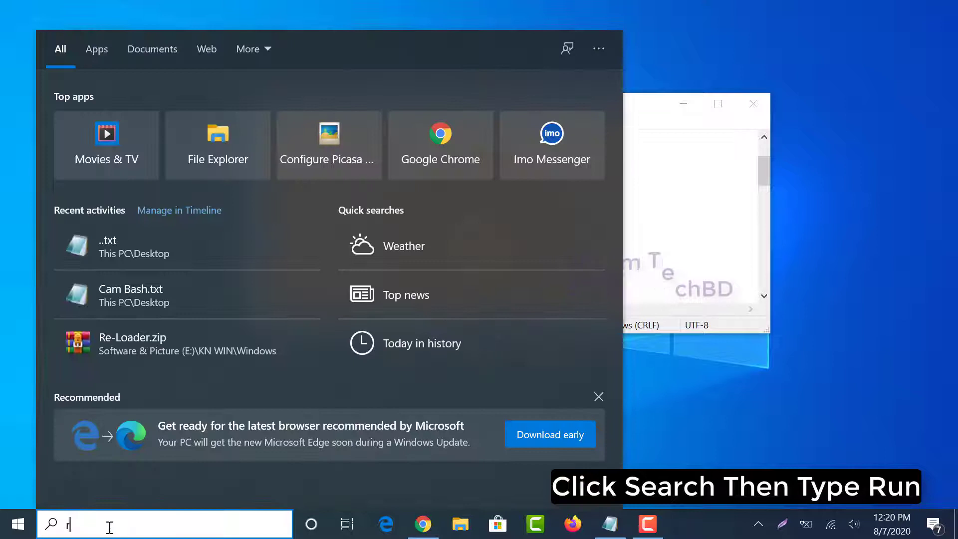
Search Windows for 'run' and launch the Run app from the results
type("un")
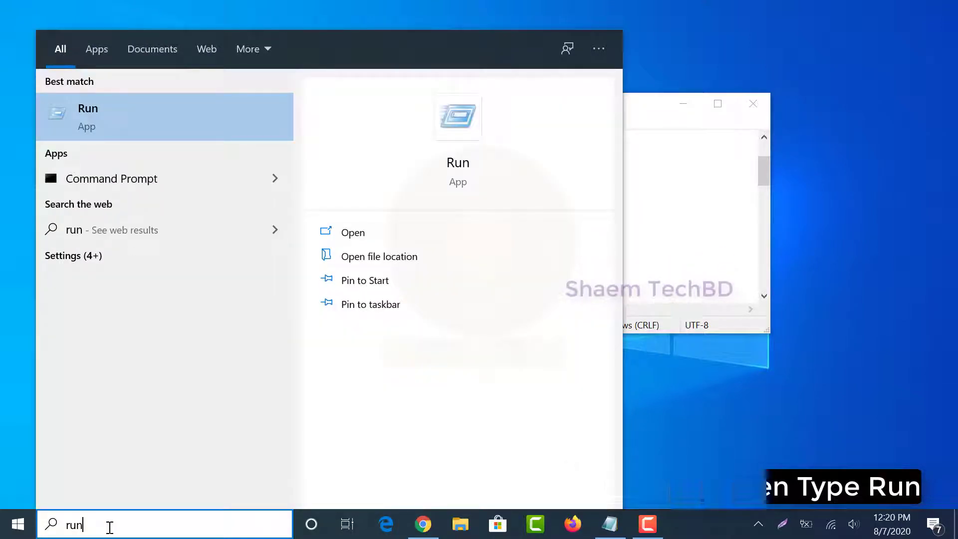
left_click(352, 232)
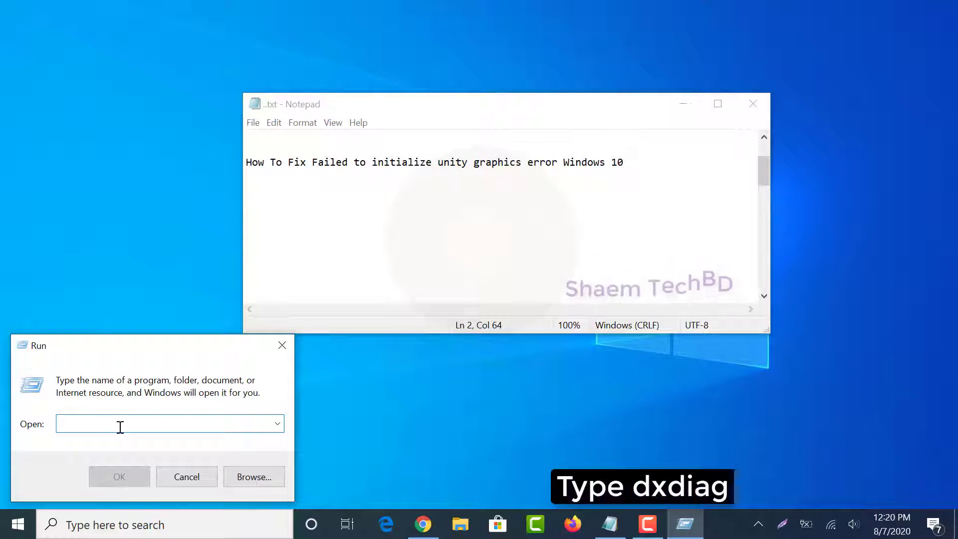
Run the 'dxdiag' command to start the DirectX Diagnostic Tool
type("dxdiag")
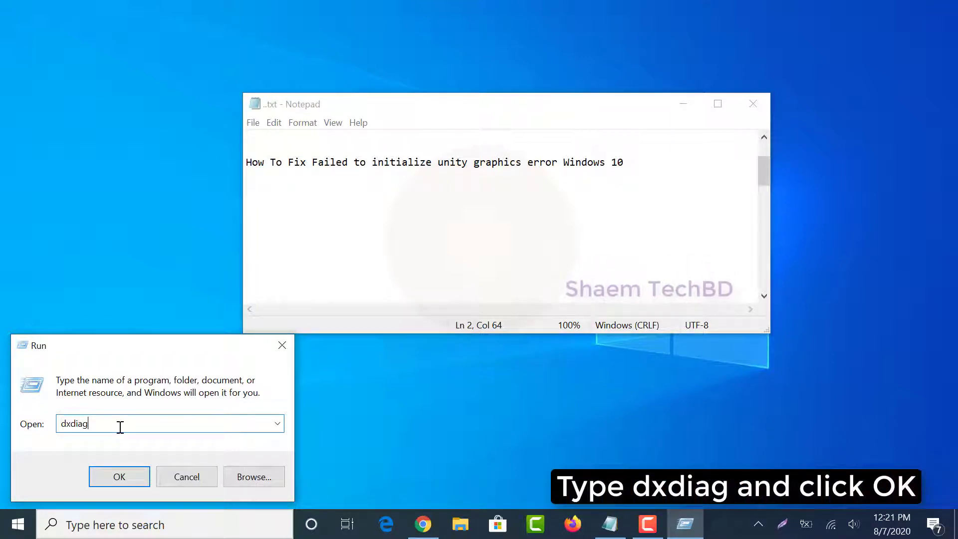
left_click(120, 476)
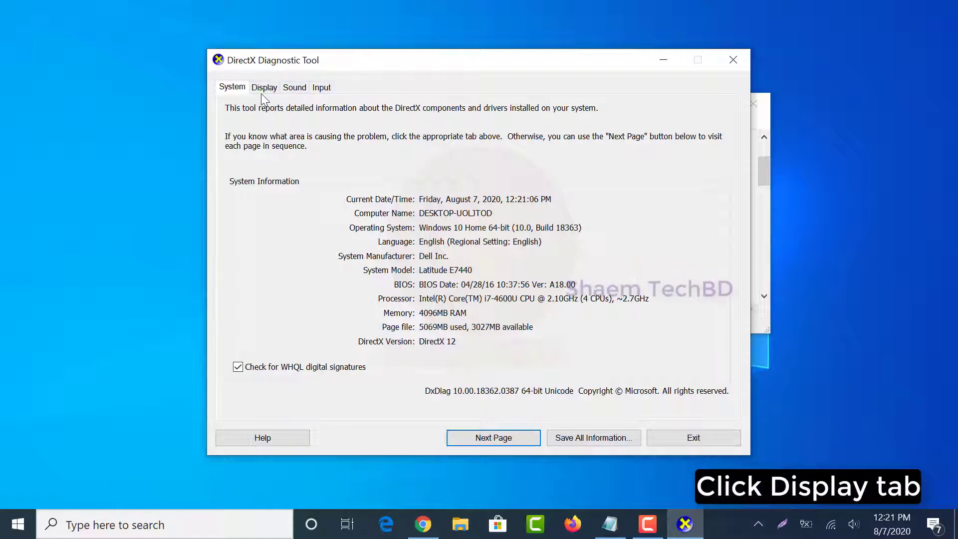
Check the Display tab for enabled DirectDraw, Direct3D and AGP Texture Acceleration
left_click(264, 87)
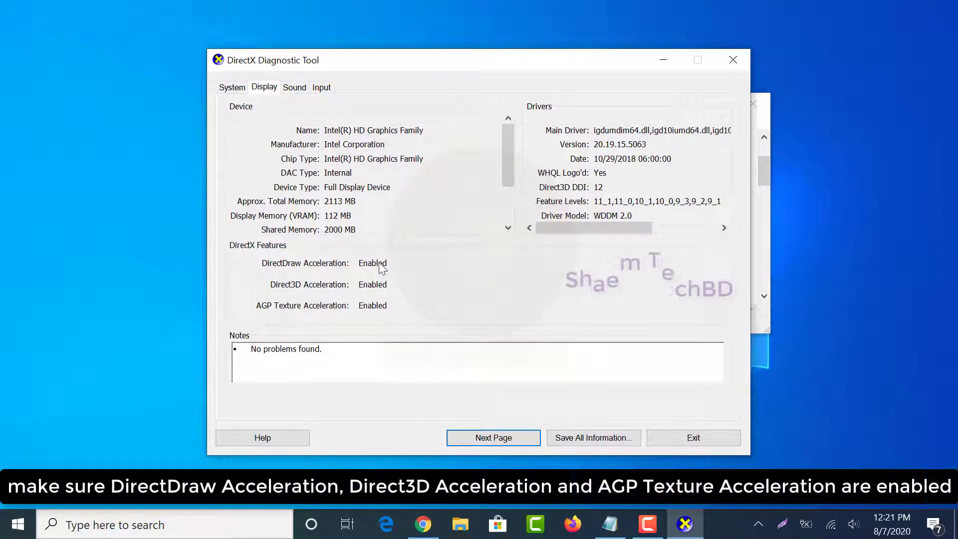
mouse_move(259, 314)
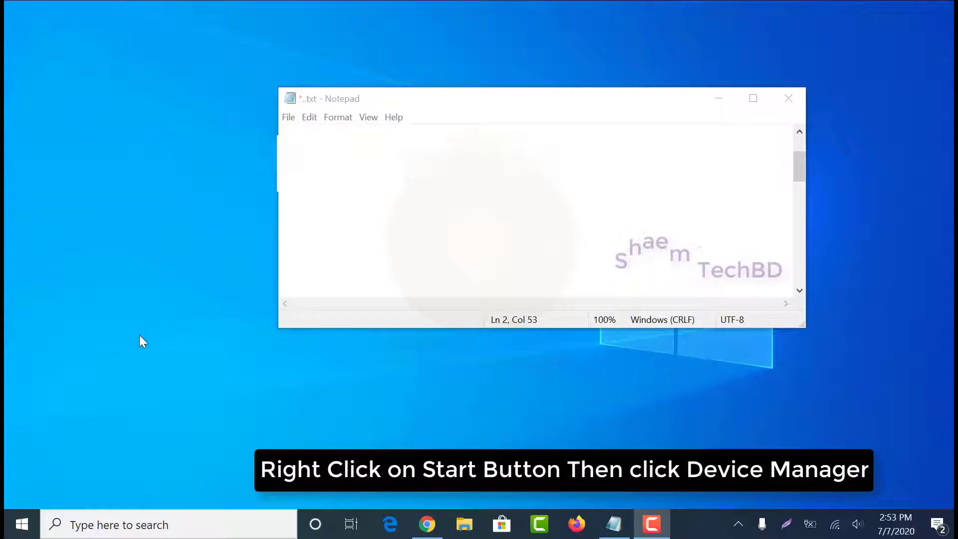
Launch Device Manager from the Start button's quick link menu
right_click(22, 524)
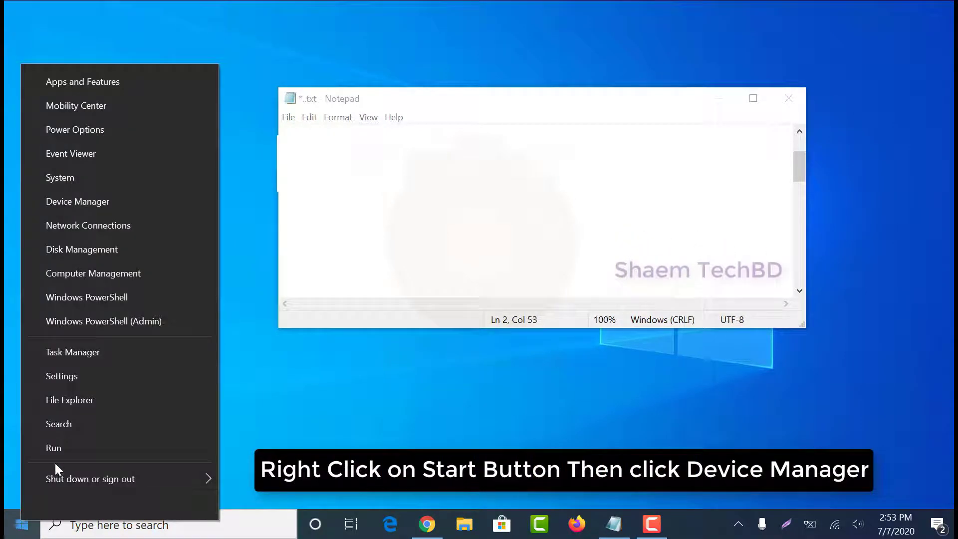
mouse_move(77, 201)
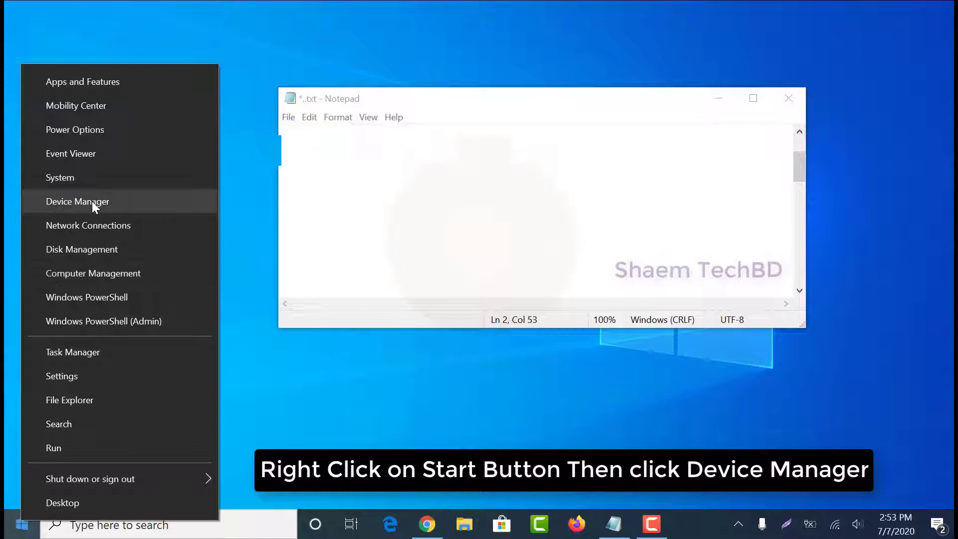
left_click(78, 201)
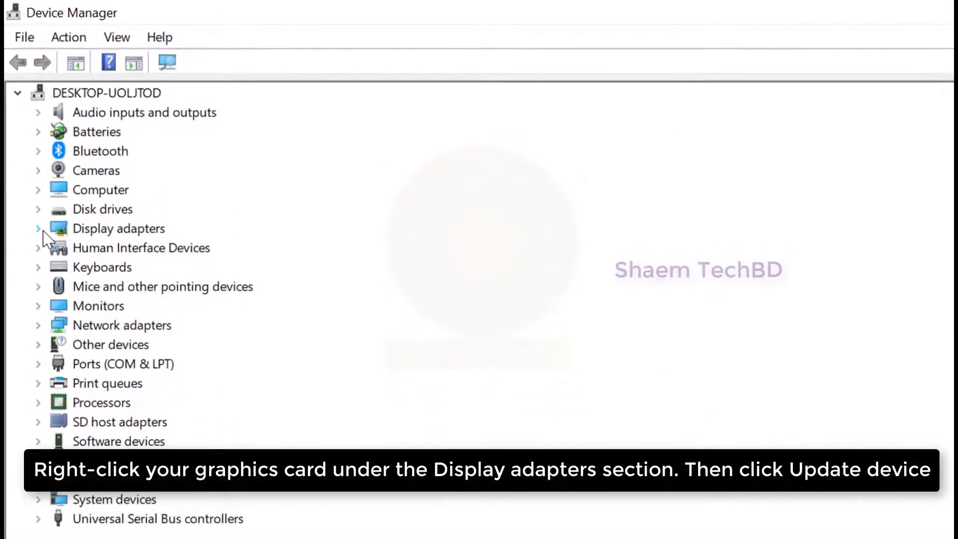
Expand Display adapters and choose Update driver for Intel(R) HD Graphics Family
left_click(38, 228)
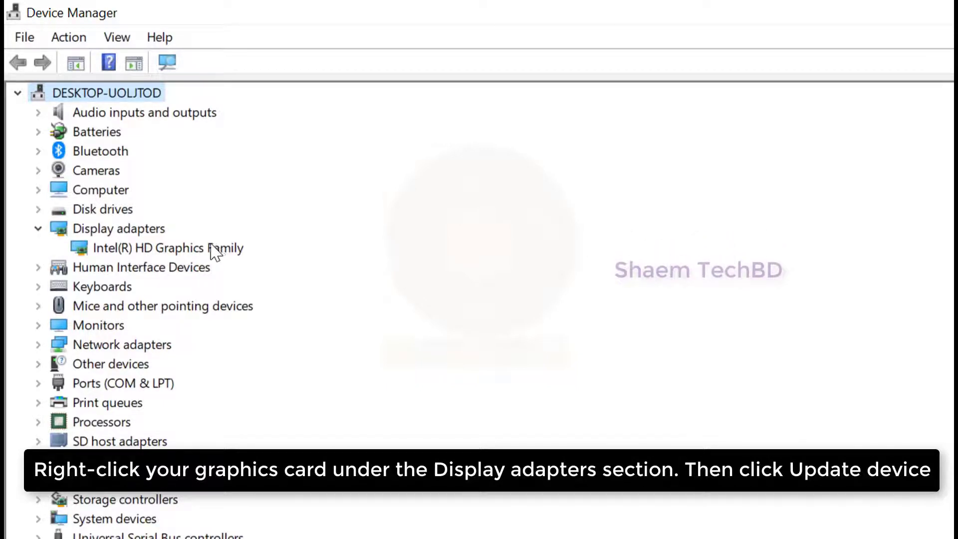
right_click(162, 248)
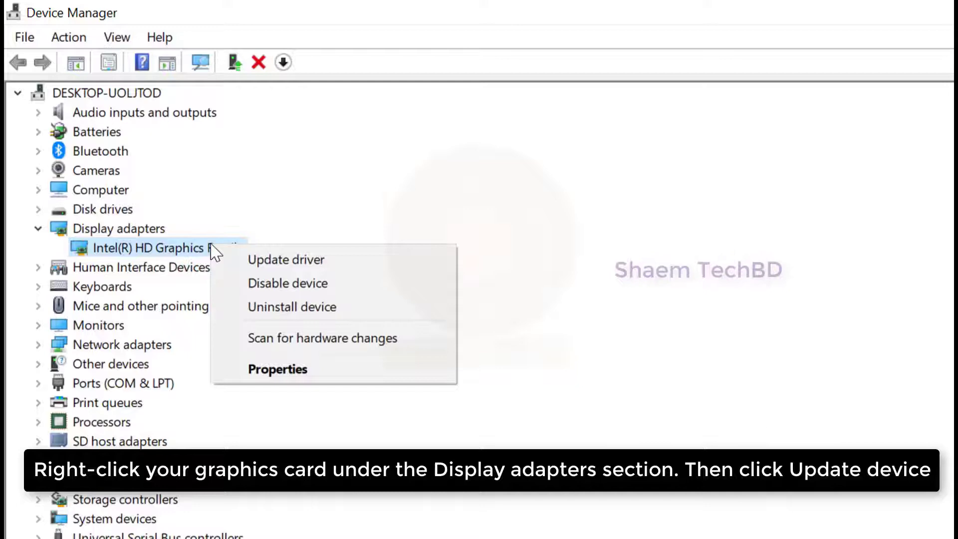
left_click(285, 259)
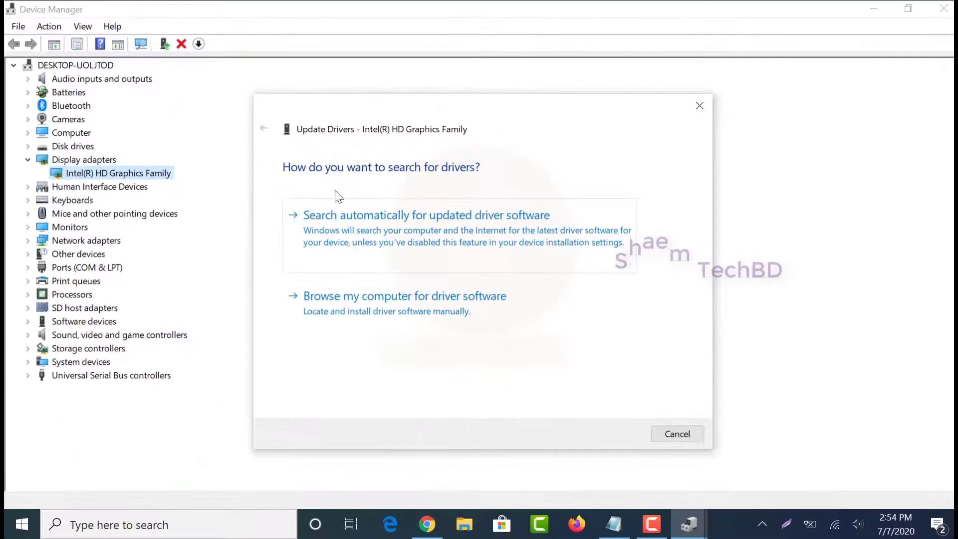
Search automatically for an updated Intel graphics driver, then close the wizard
left_click(426, 215)
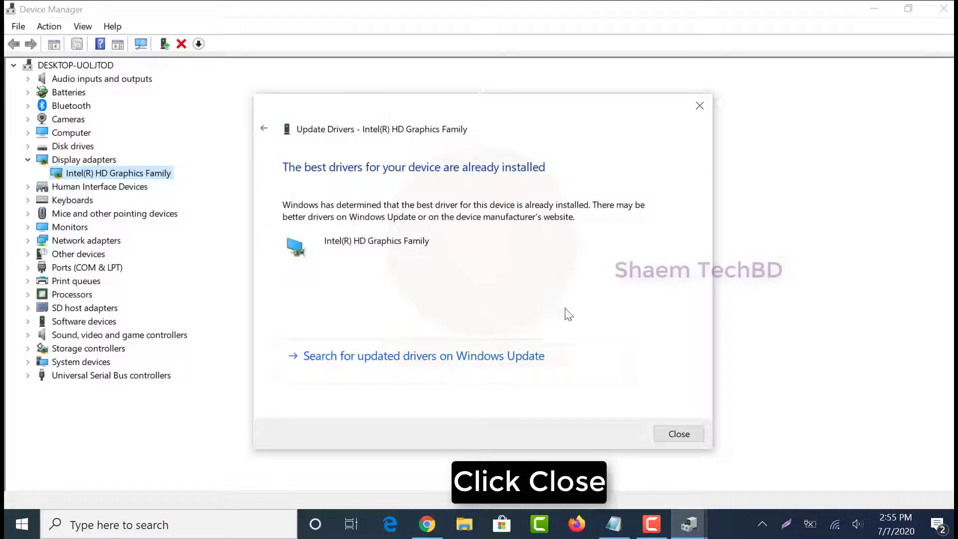
left_click(678, 434)
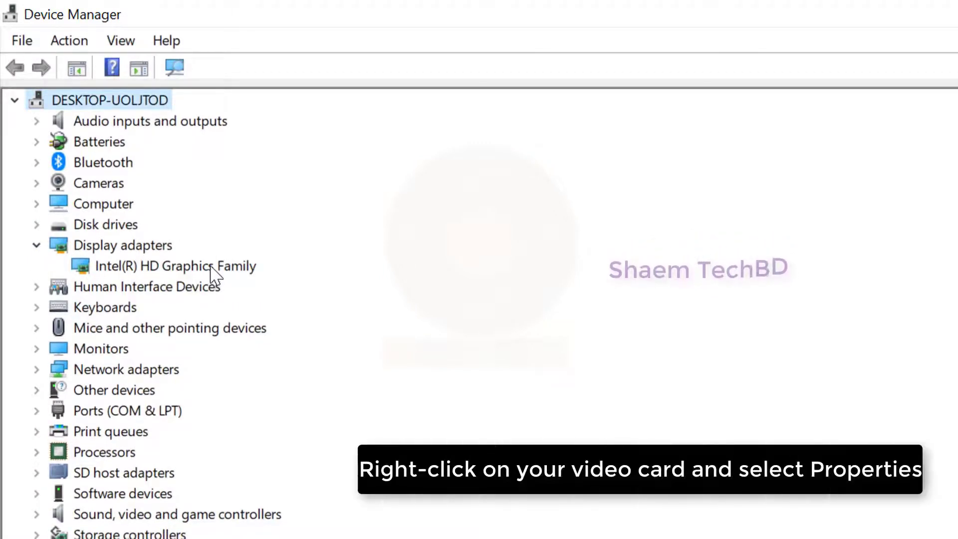
Open Properties for Intel(R) HD Graphics Family from its right-click menu
right_click(177, 265)
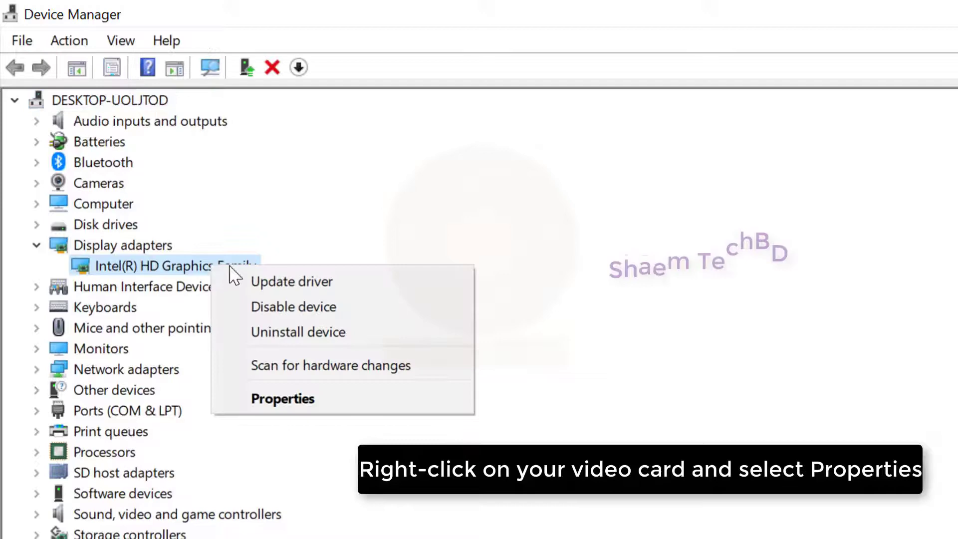
left_click(283, 398)
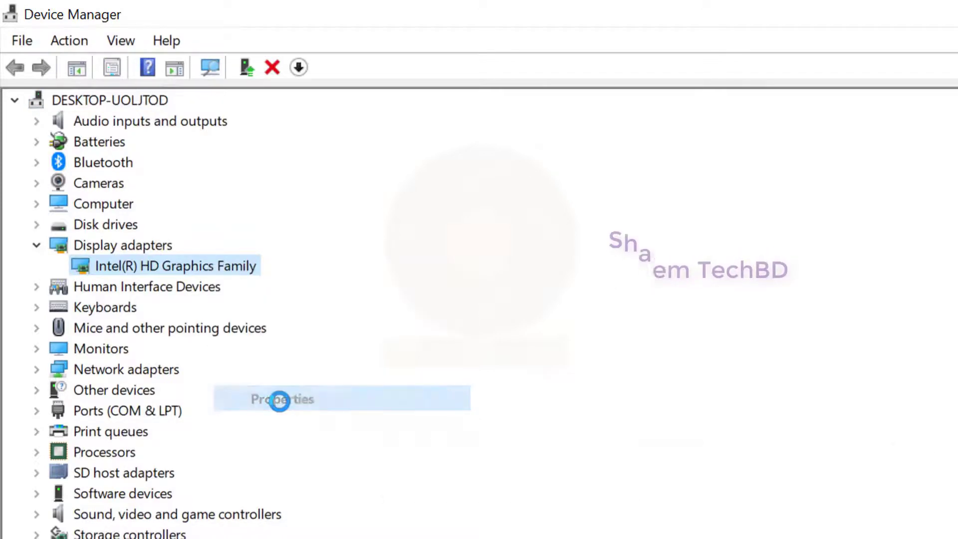
left_click(281, 399)
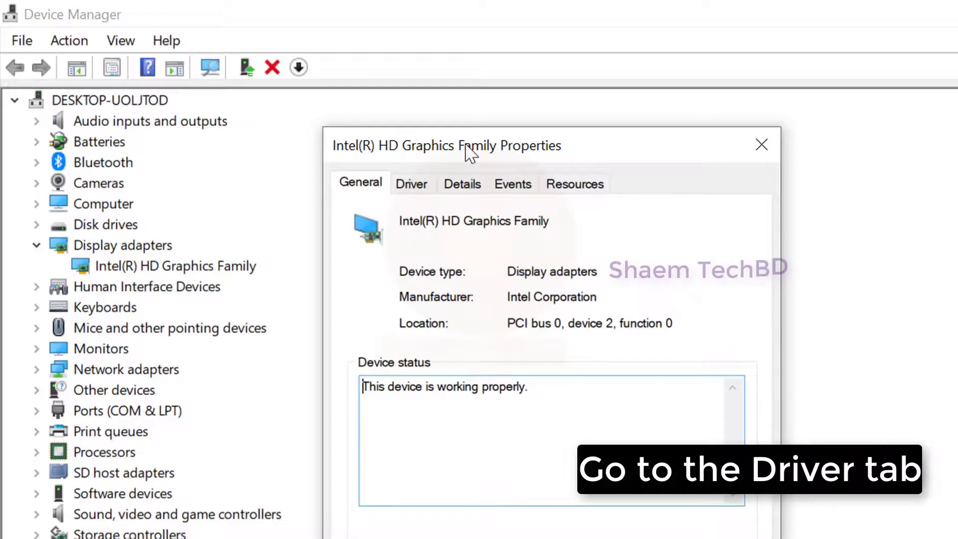
Review the Driver tab's provider, date, version and Roll Back option, then confirm with OK
left_click(412, 183)
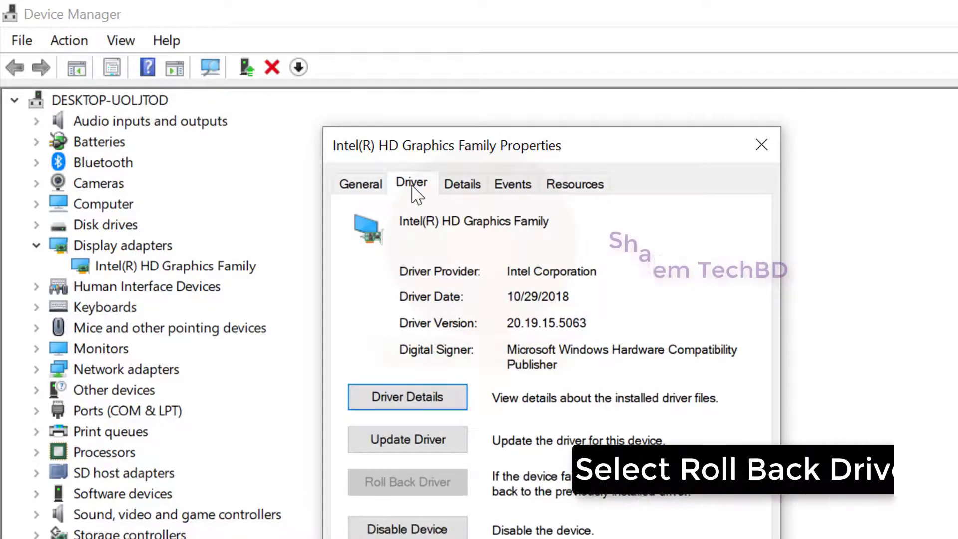
mouse_move(402, 490)
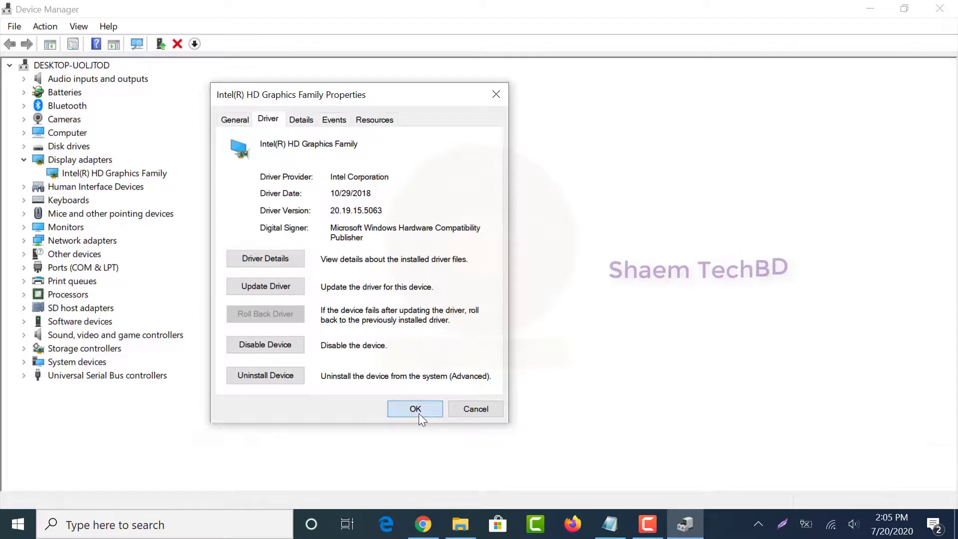
left_click(415, 408)
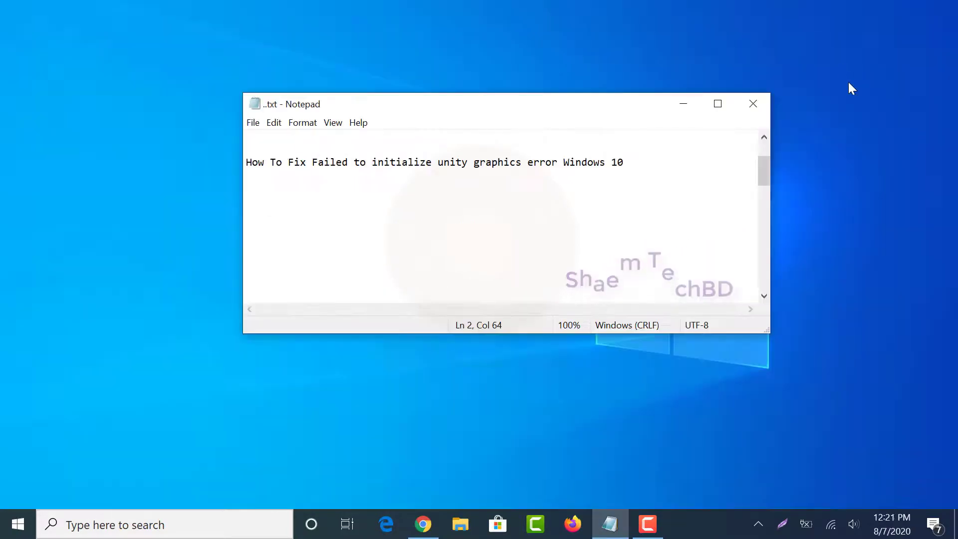
mouse_move(880, 169)
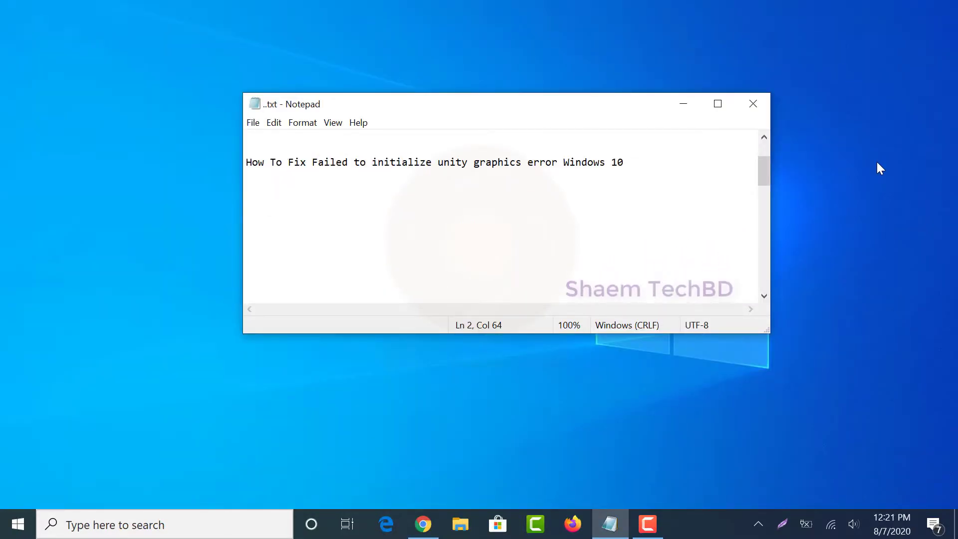